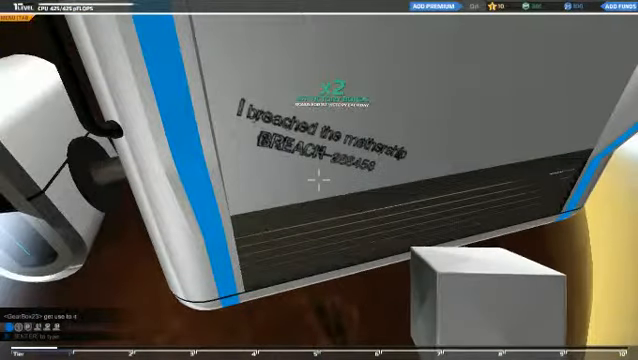
Reach the Enter Code dialog through the Pause Menu.
key(Escape)
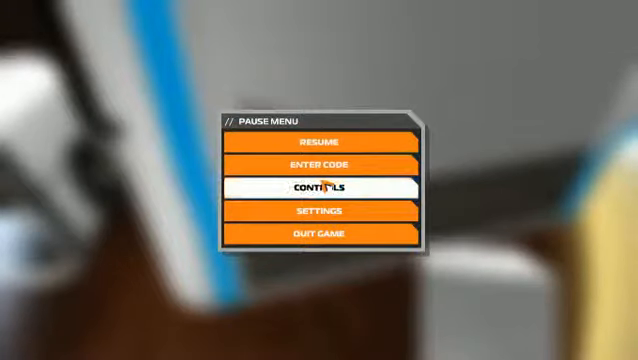
click(322, 164)
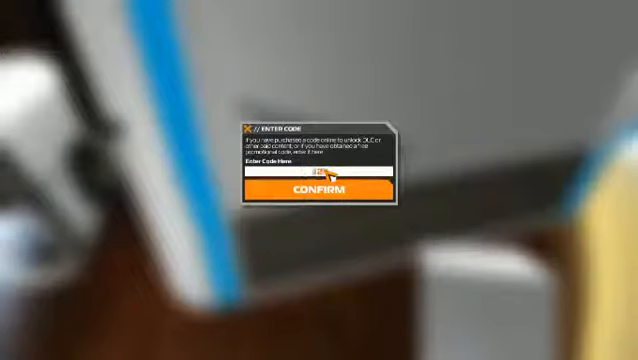
Submit the numeric code 885, which the server rejects as a non-existent promotion.
click(318, 192)
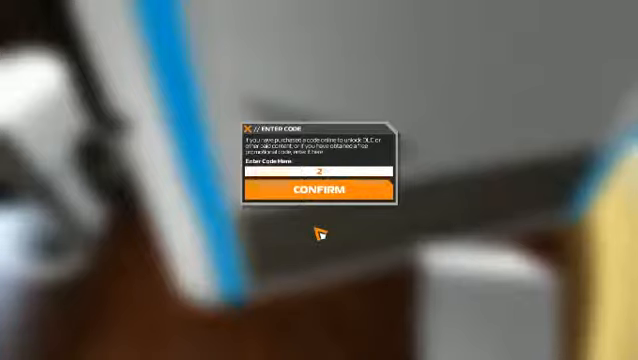
text(885)
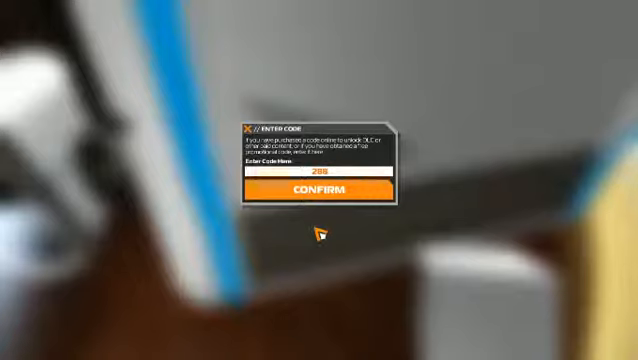
click(320, 188)
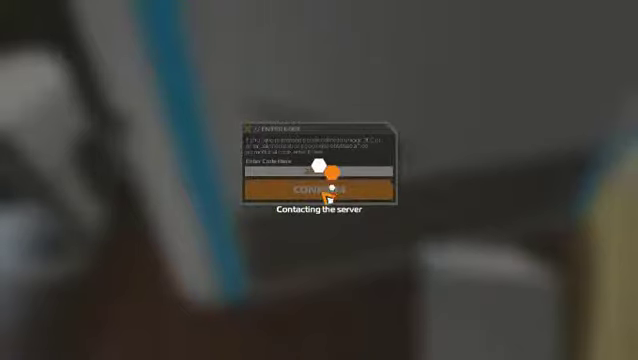
click(318, 188)
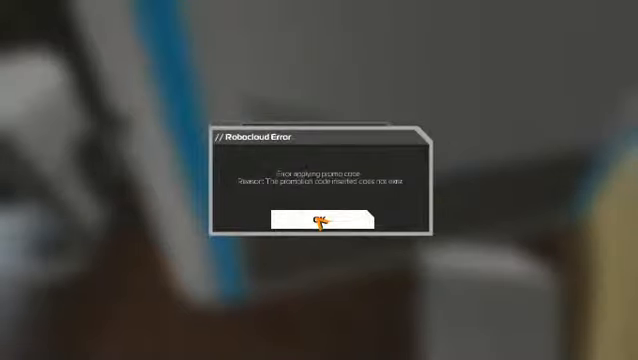
Dismiss the error, reopen Enter Code and resubmit, getting another incorrect-code error.
click(320, 218)
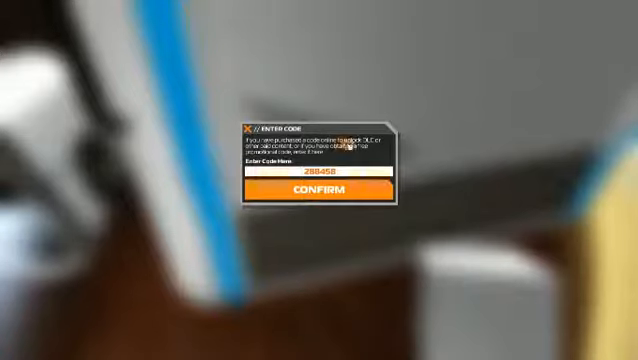
click(322, 190)
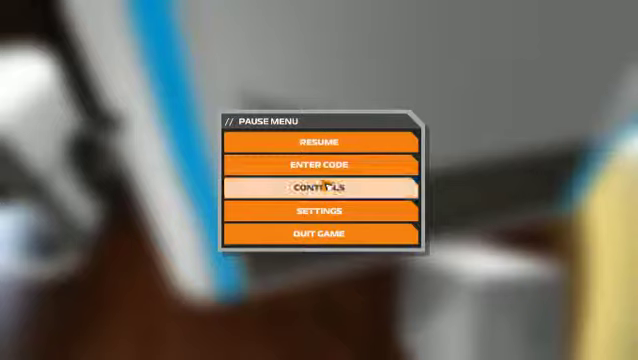
click(320, 164)
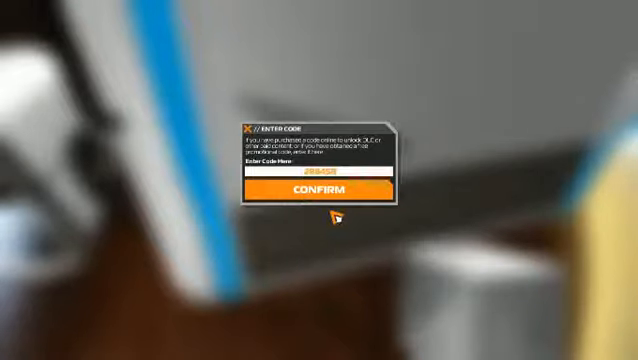
mouse_move(350, 176)
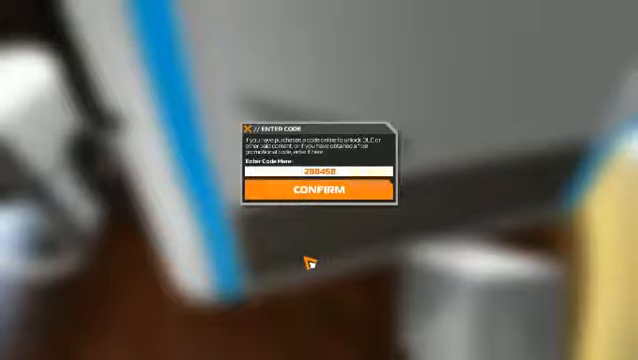
key(Backspace)
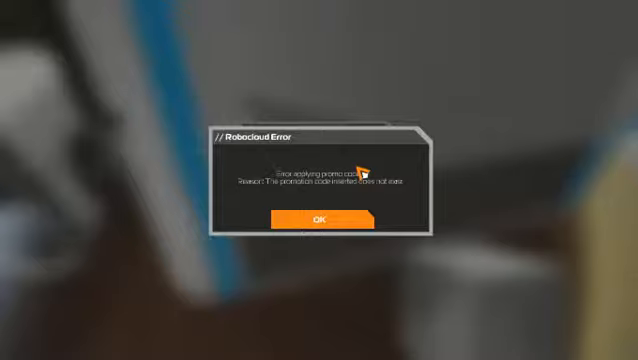
Dismiss the error and clear the code field ready for a fresh entry.
click(316, 220)
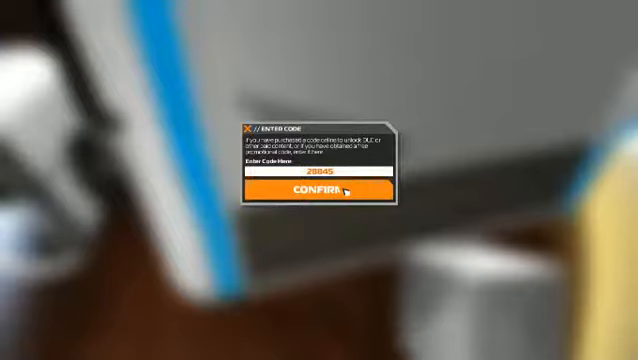
text(0)
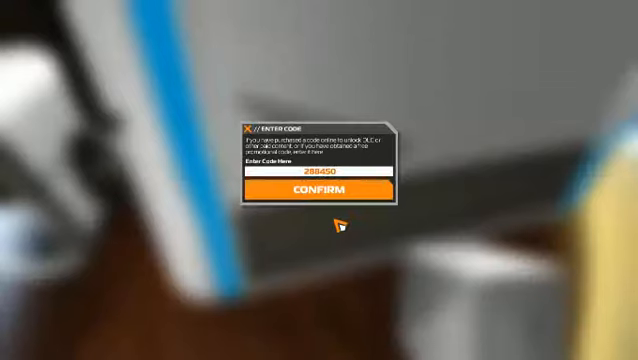
text(e)
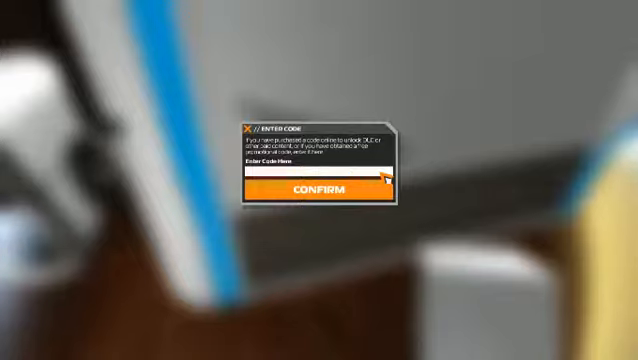
Enter BREACH-288456 as the promotion code and submit it, returning a promotion error.
text(BREACH)
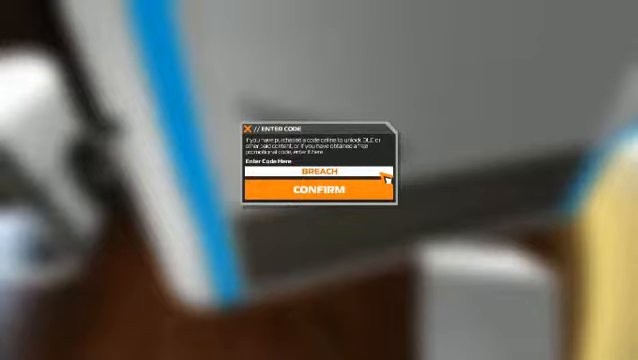
text(-)
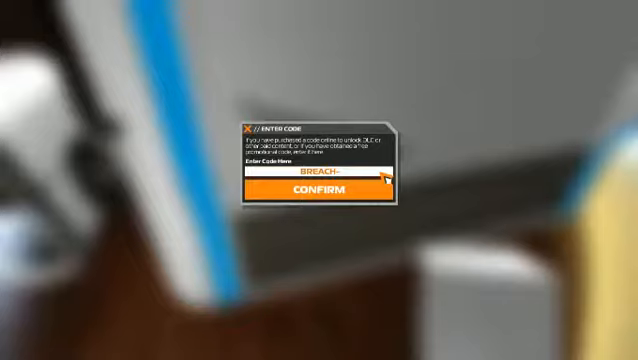
text(288)
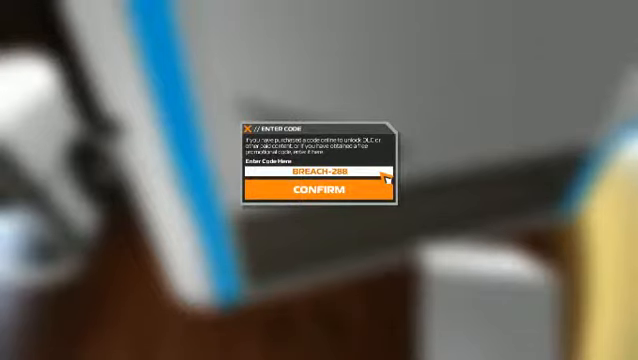
text(45@)
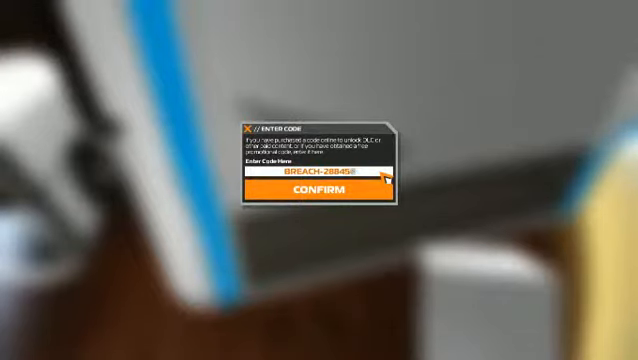
click(318, 192)
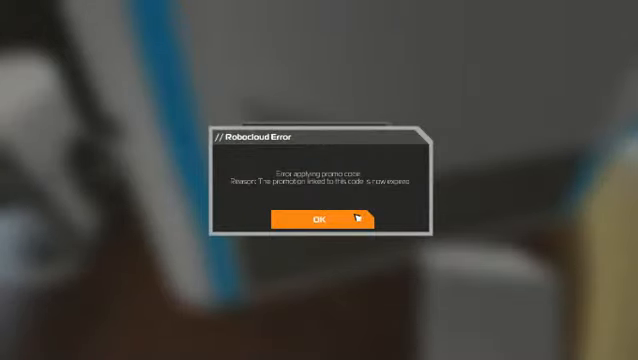
Resubmit BREACH-288456 once more, dismiss the new error and close code entry back to the game.
click(320, 222)
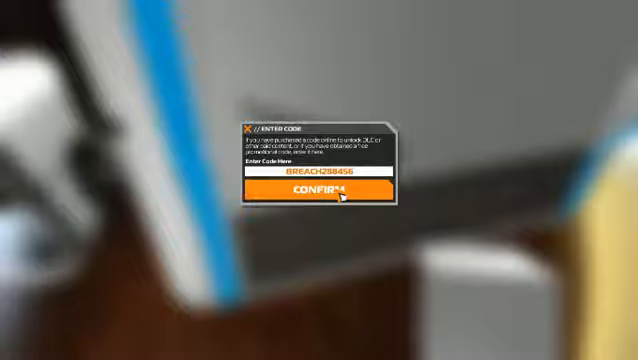
click(316, 192)
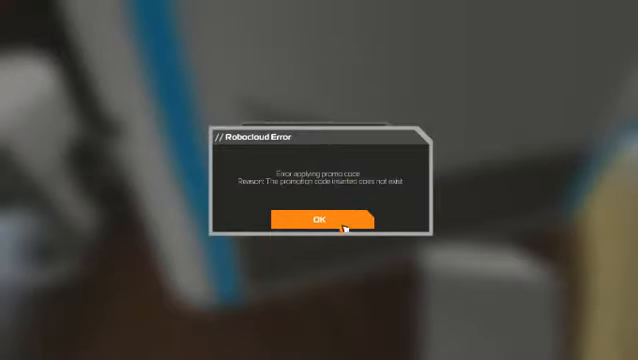
click(318, 218)
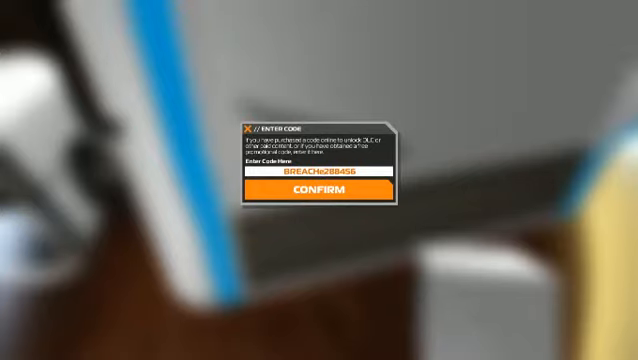
click(318, 192)
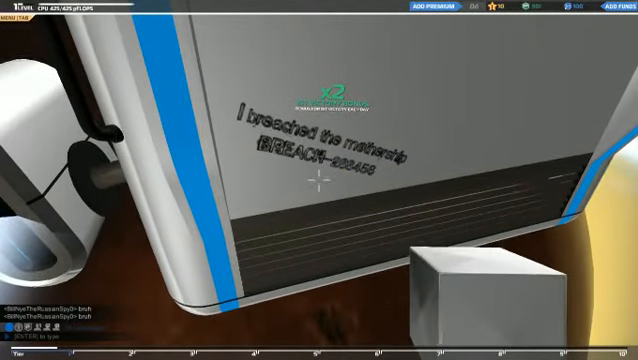